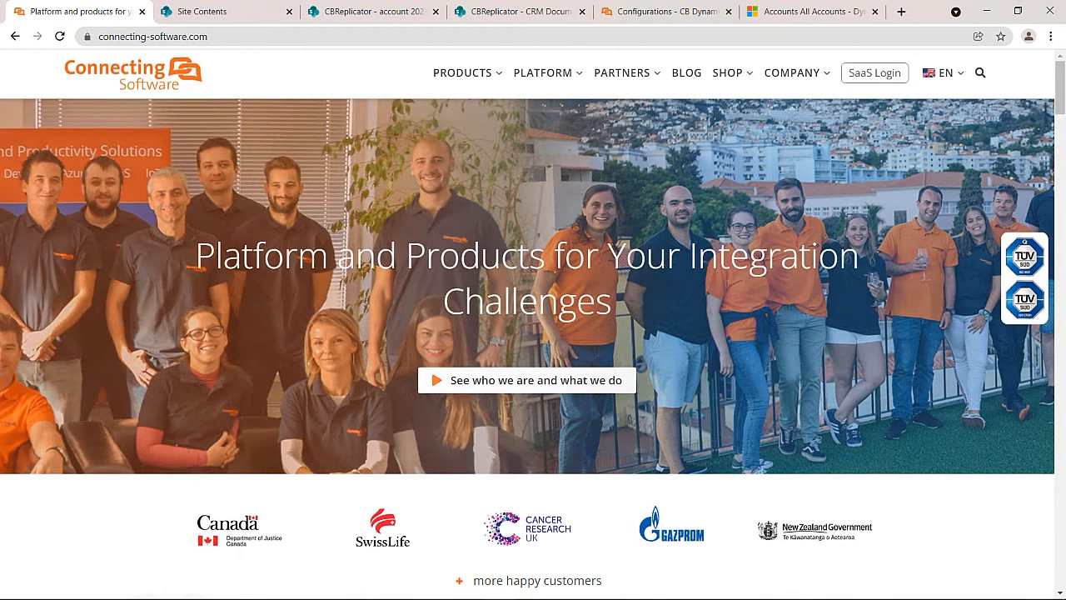
Open the CRM Documents A library from the CBReplicator site contents.
left_click(373, 11)
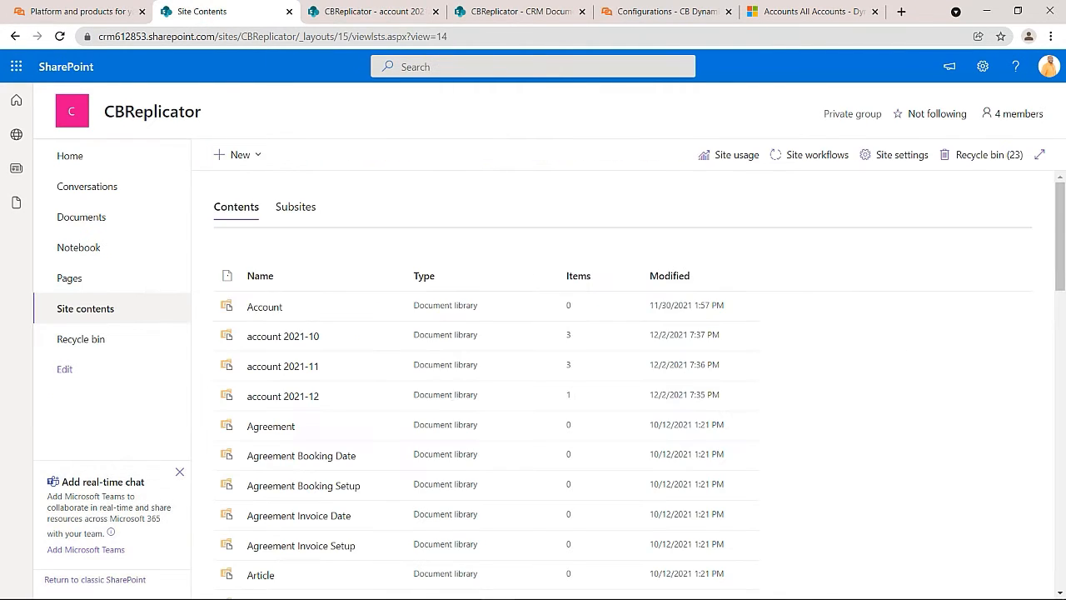
mouse_move(282, 395)
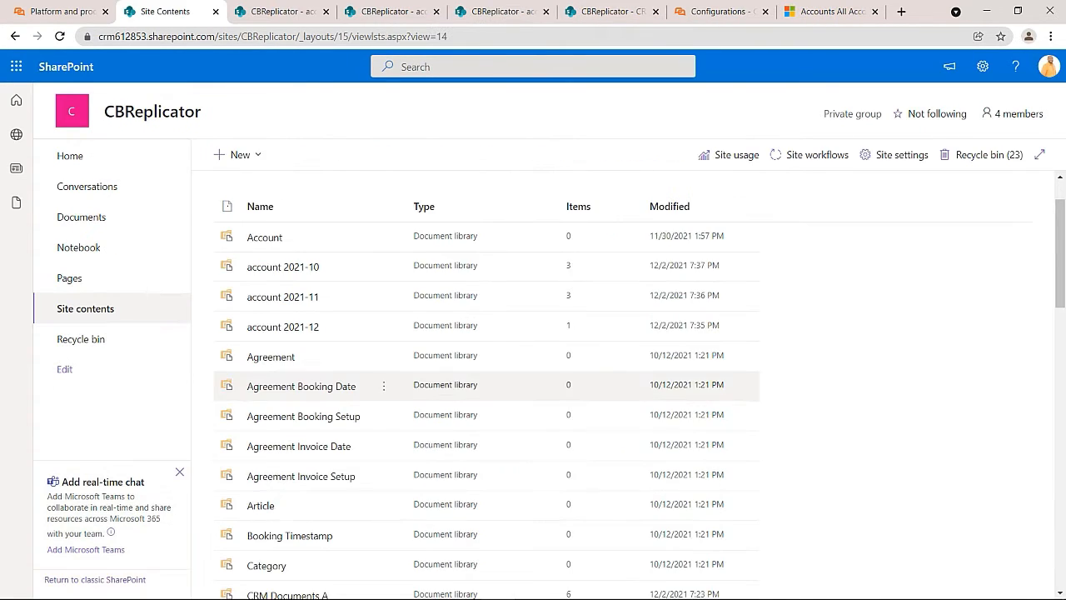
scroll("down", 3)
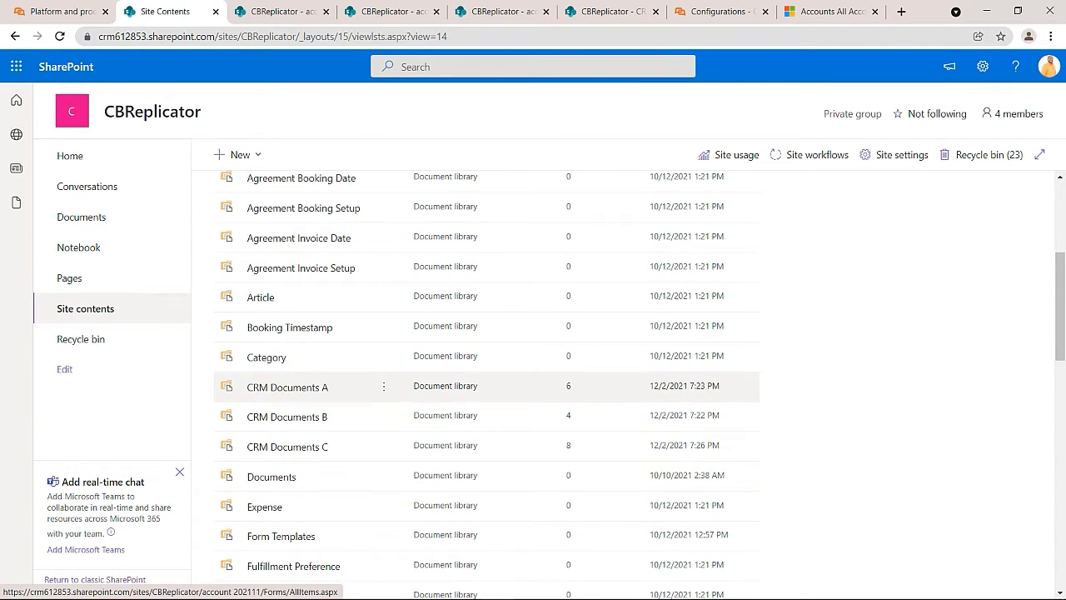
left_click(287, 386)
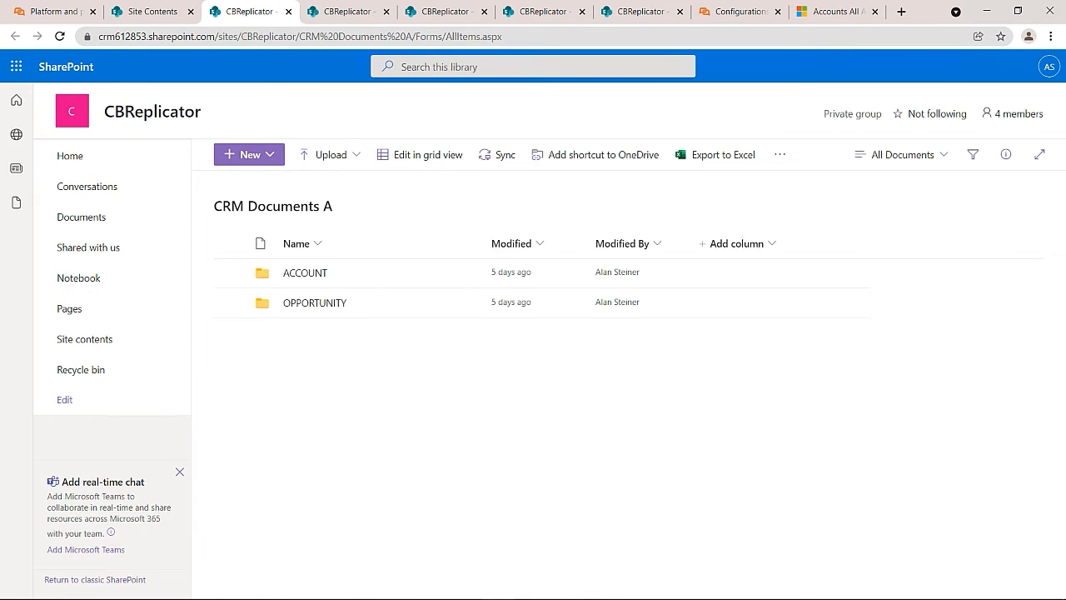
Browse the ACCOUNT folder in the CRM Documents B library.
left_click(305, 273)
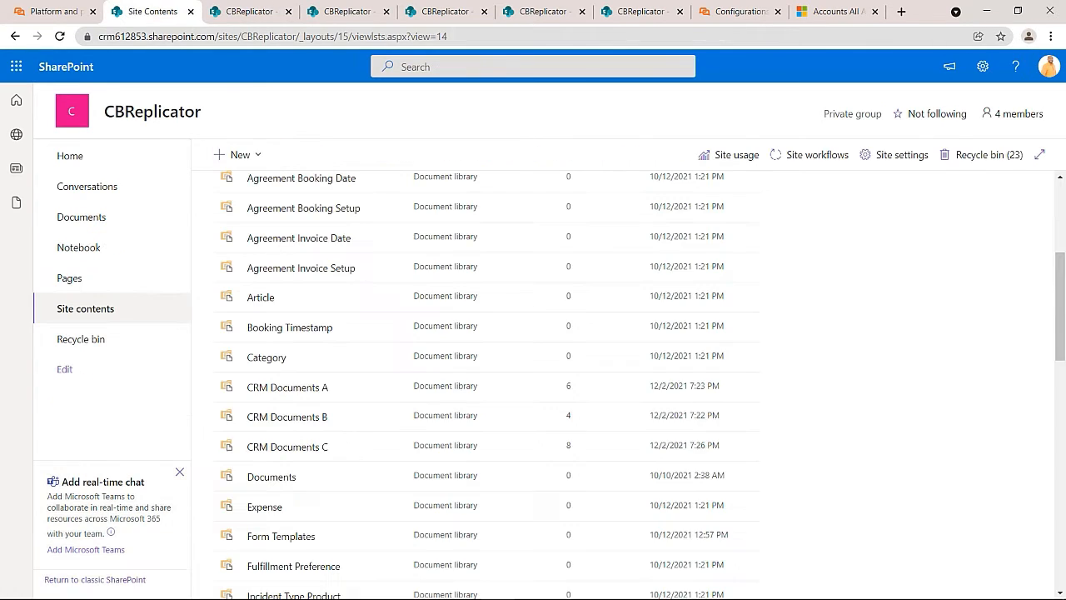
left_click(287, 417)
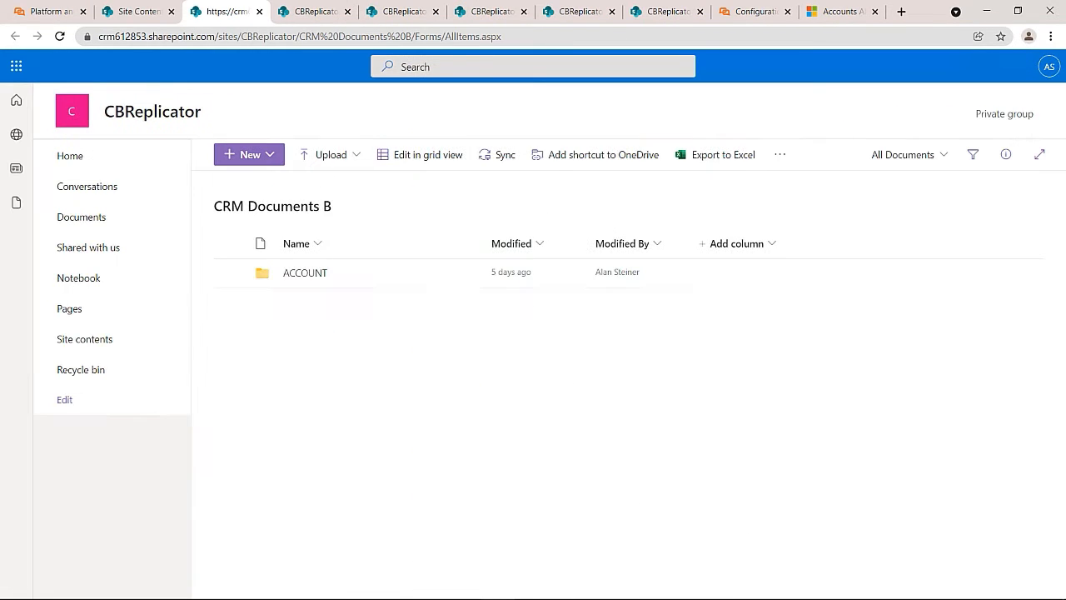
double_click(305, 273)
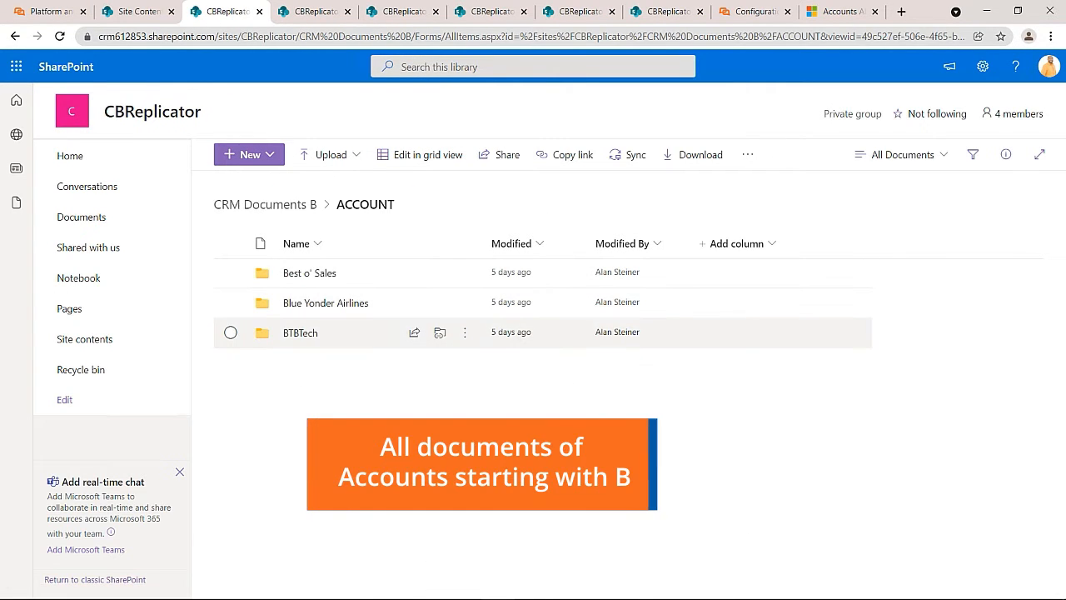
Browse the CRM Documents C ACCOUNT and OPPORTUNITY folders, then switch to the Replicator portal.
left_click(84, 309)
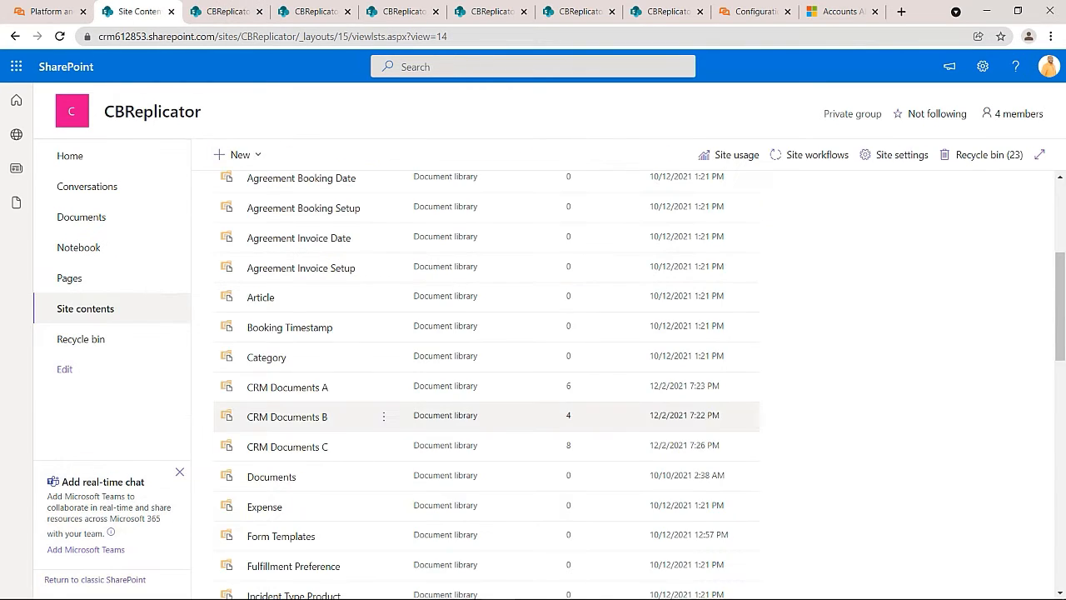
left_click(286, 447)
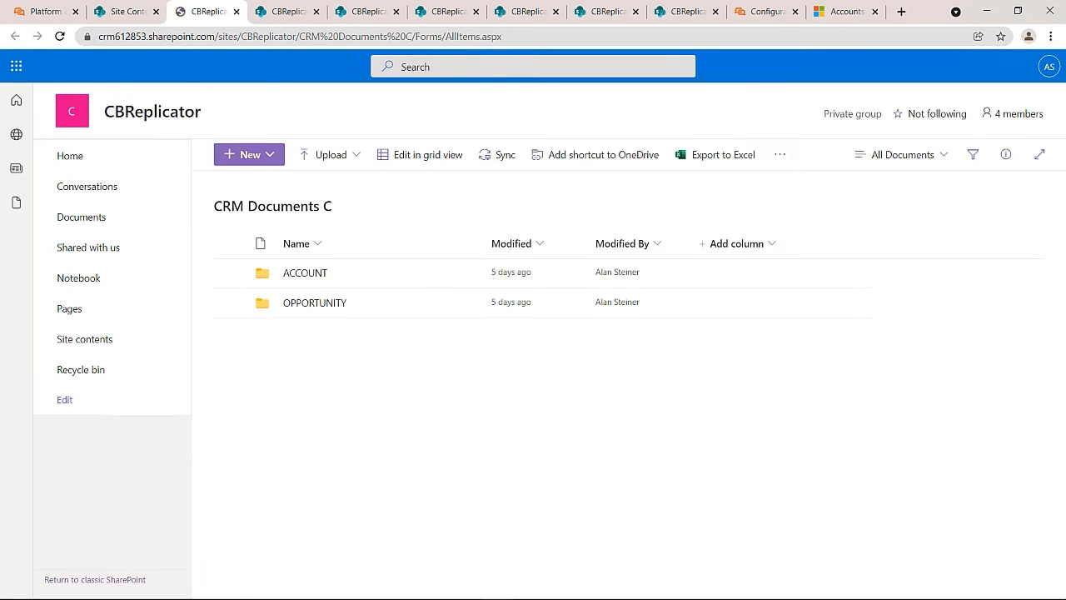
left_click(305, 273)
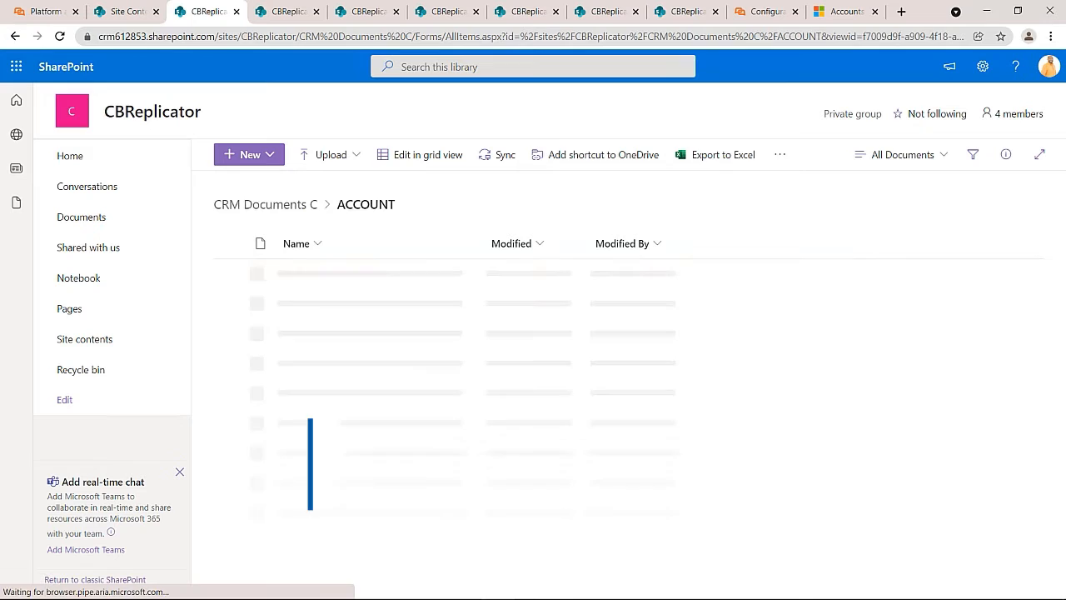
left_click(264, 204)
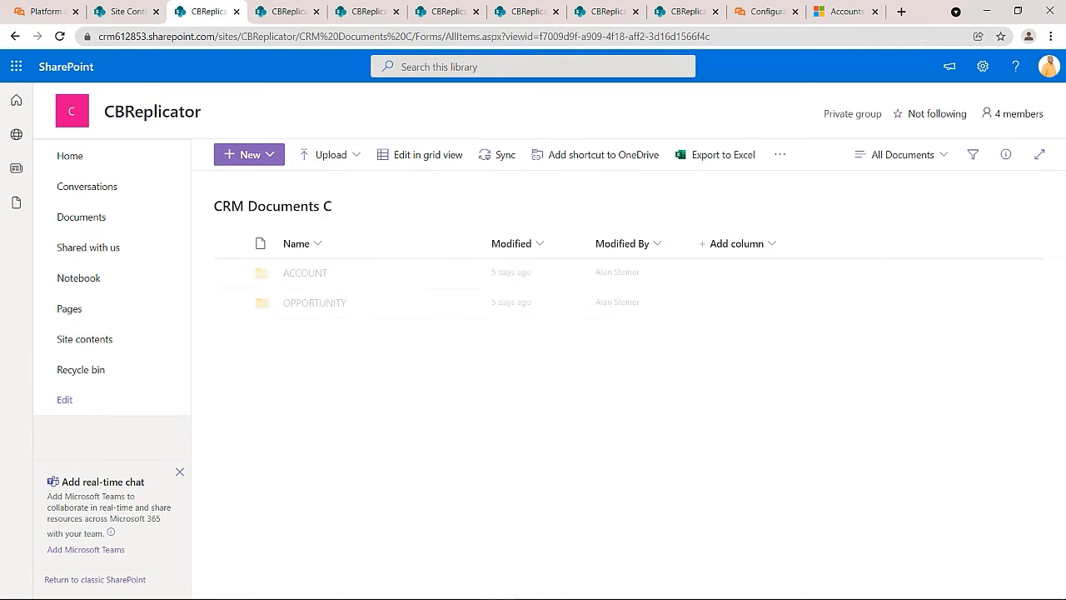
left_click(314, 302)
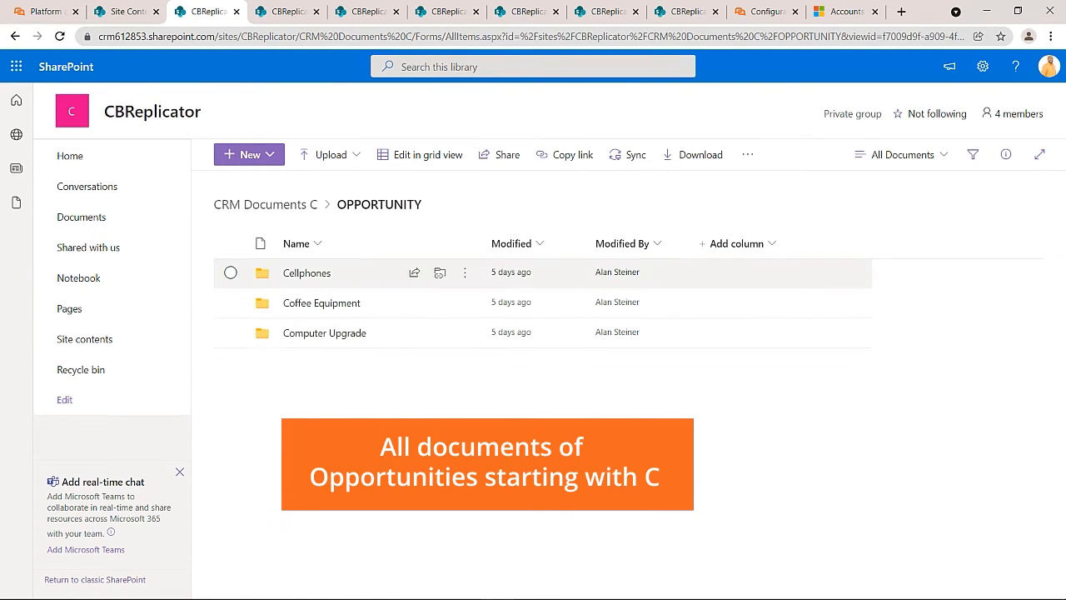
left_click(84, 309)
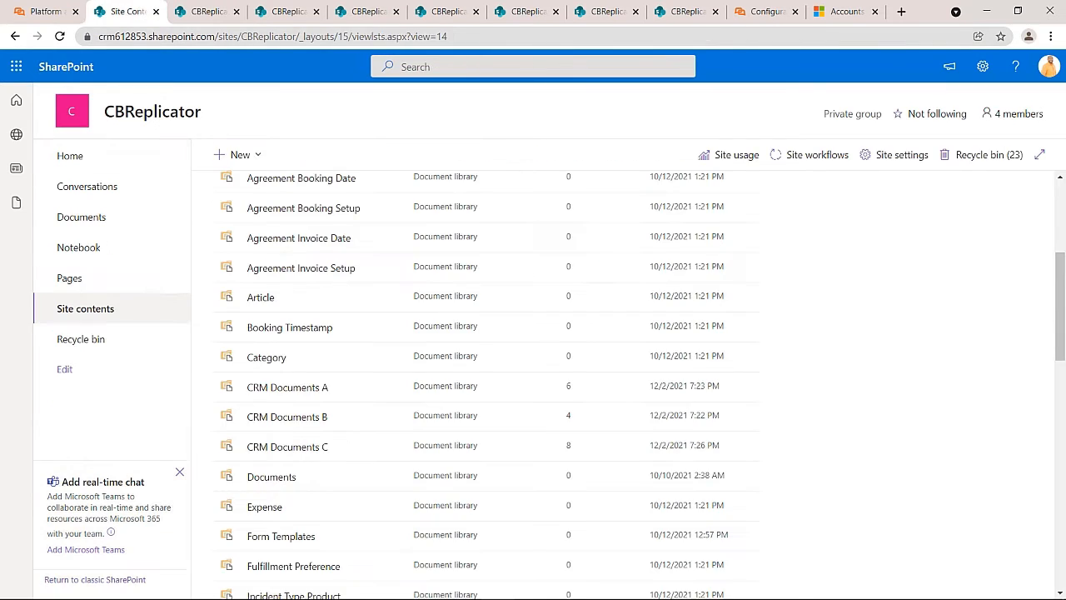
left_click(764, 11)
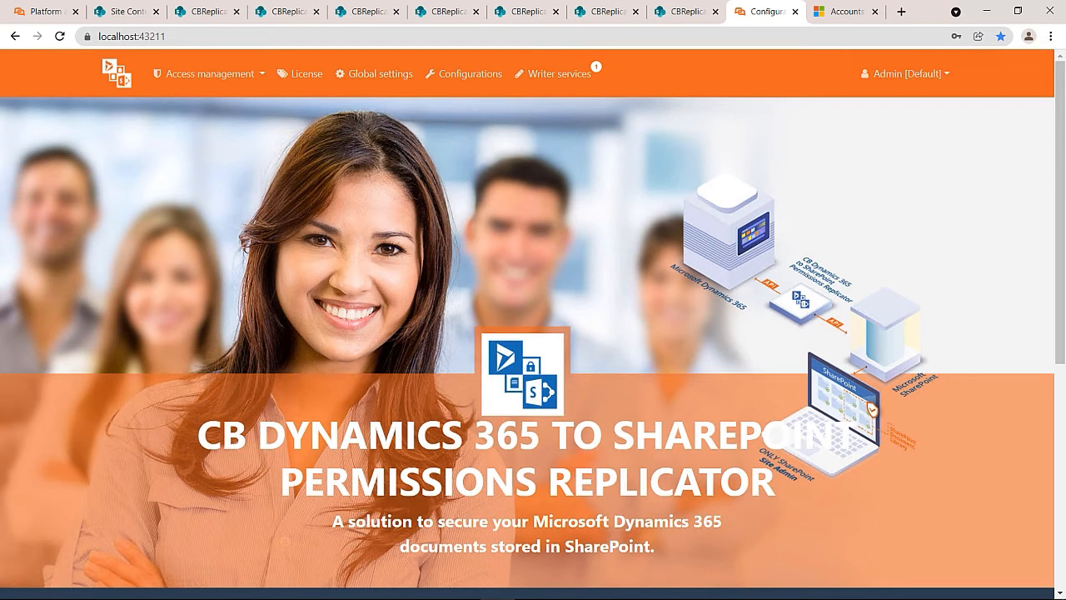
In the configuration's Structure Creator folder settings, select the {0}_{1} name pattern to replace with {0}.
left_click(464, 74)
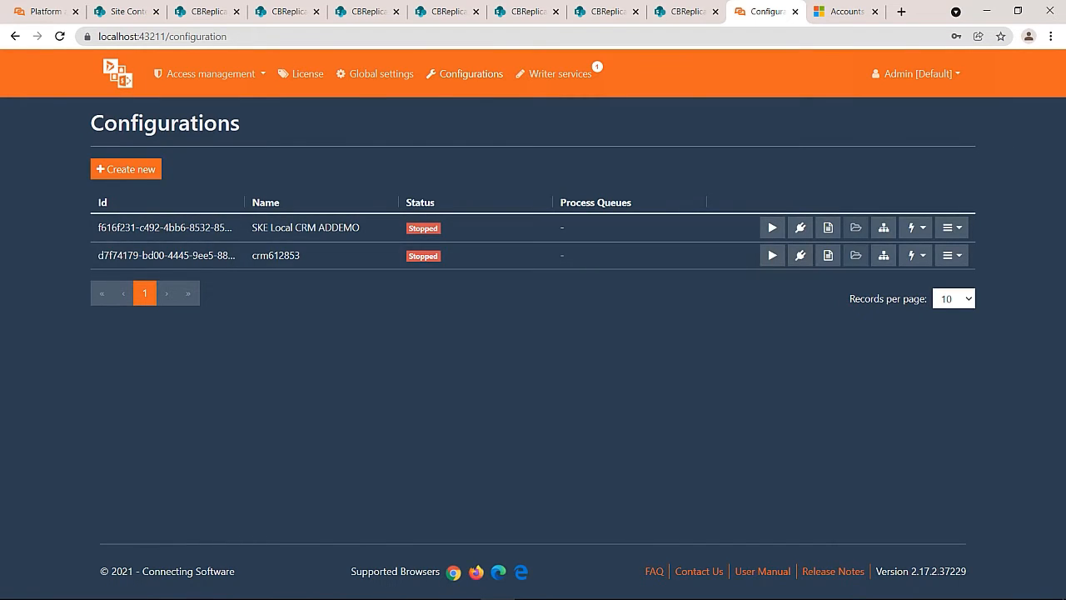
left_click(883, 255)
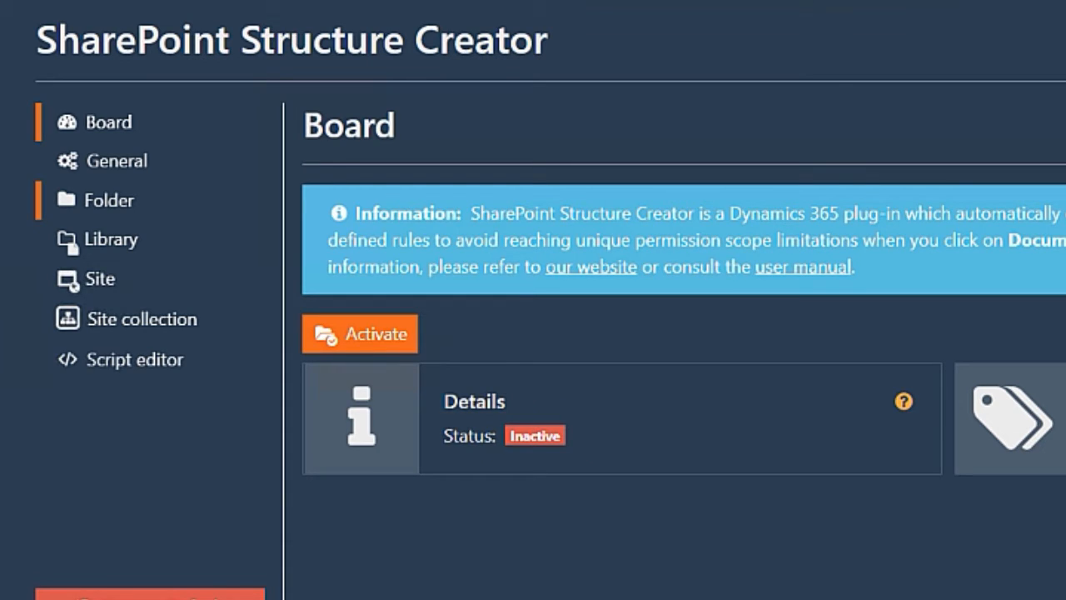
left_click(108, 200)
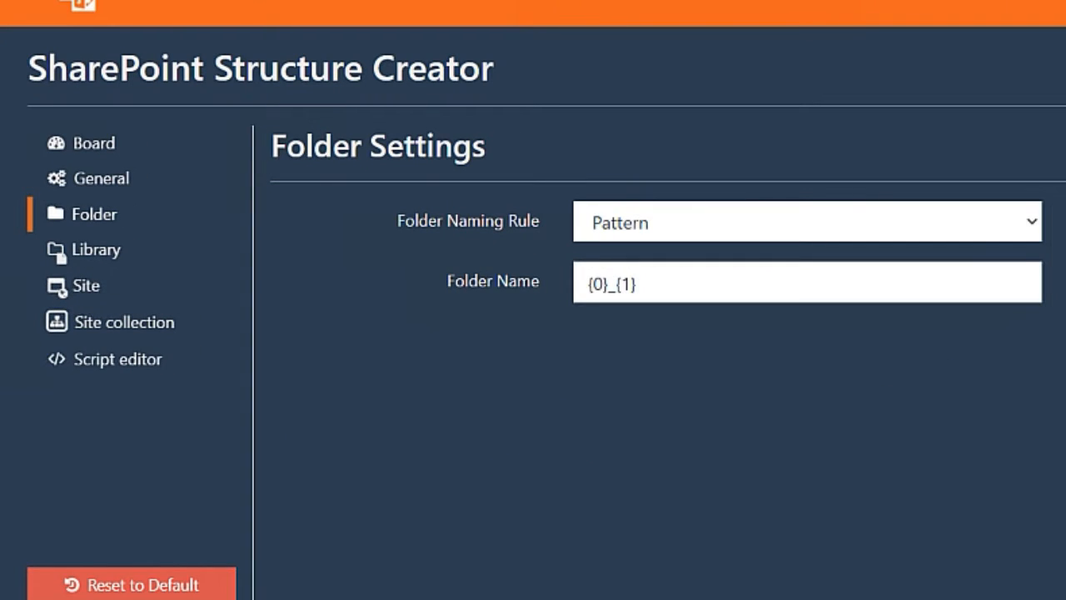
left_click(807, 282)
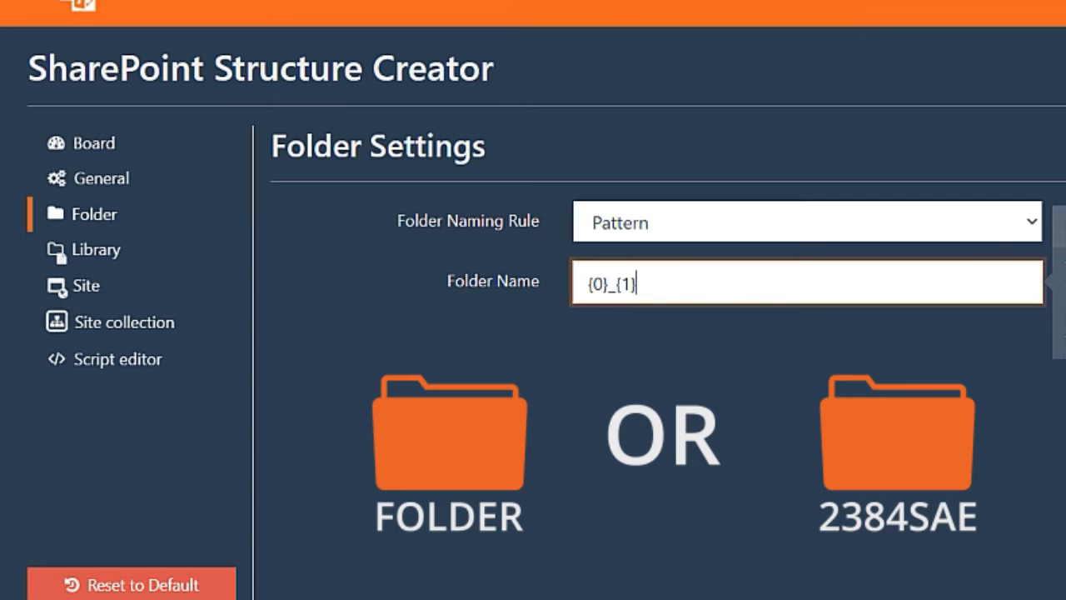
double_click(623, 284)
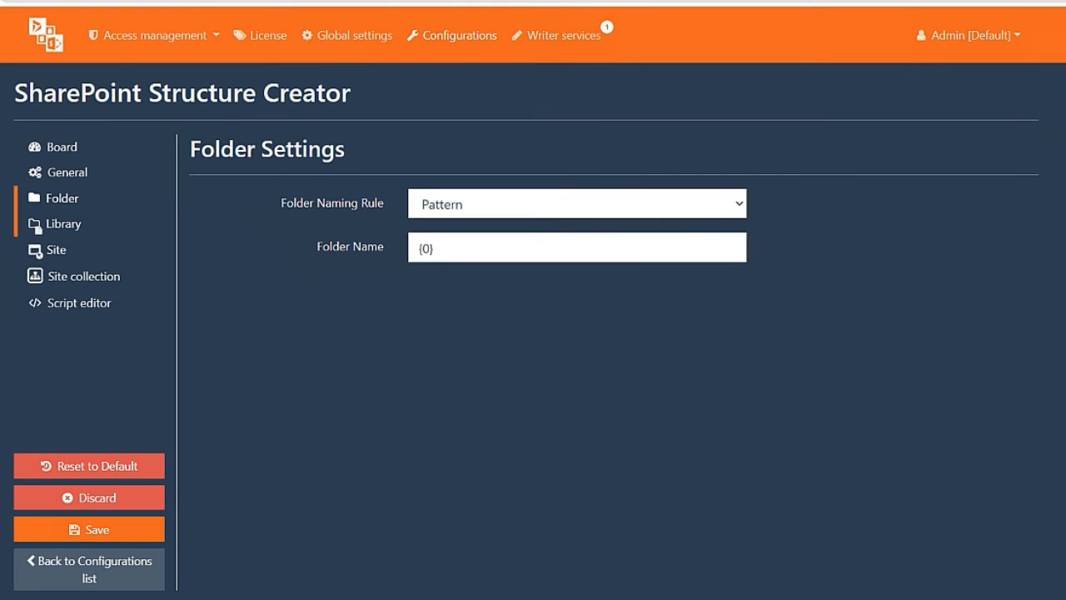
left_click(63, 223)
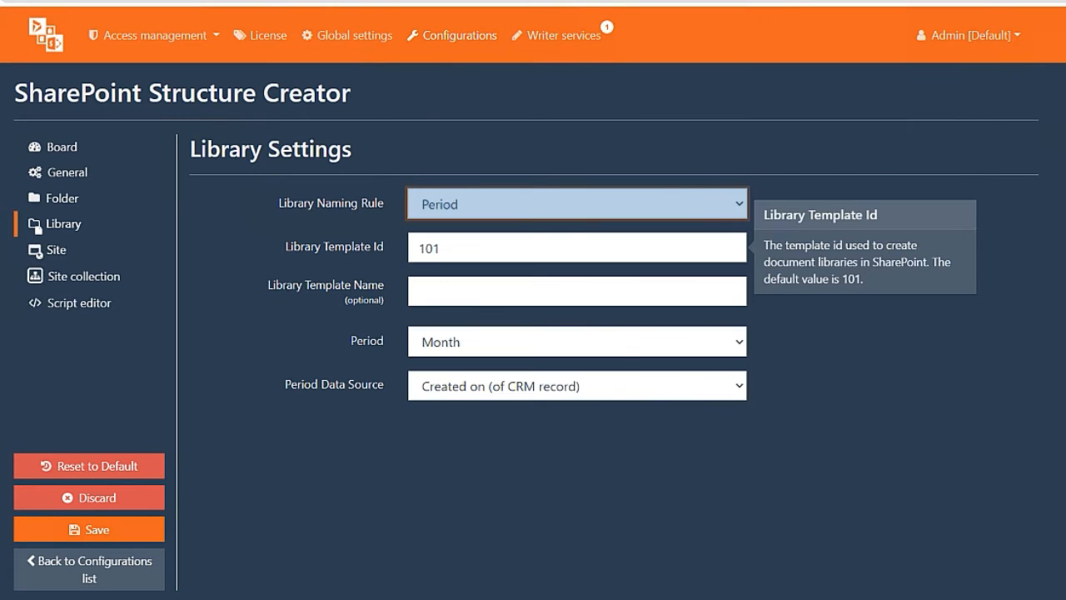
left_click(577, 342)
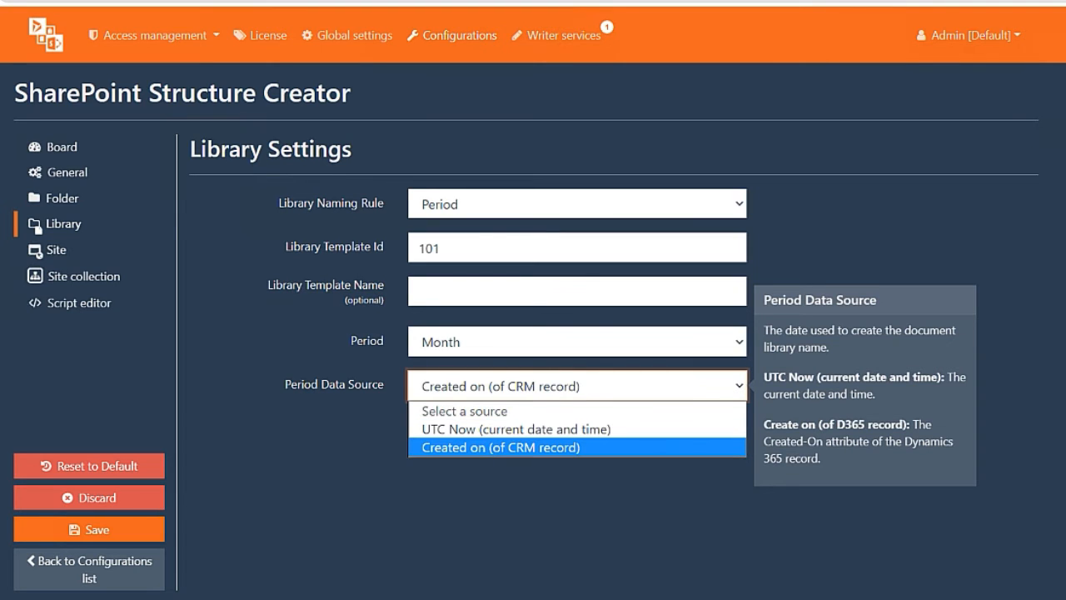
left_click(501, 447)
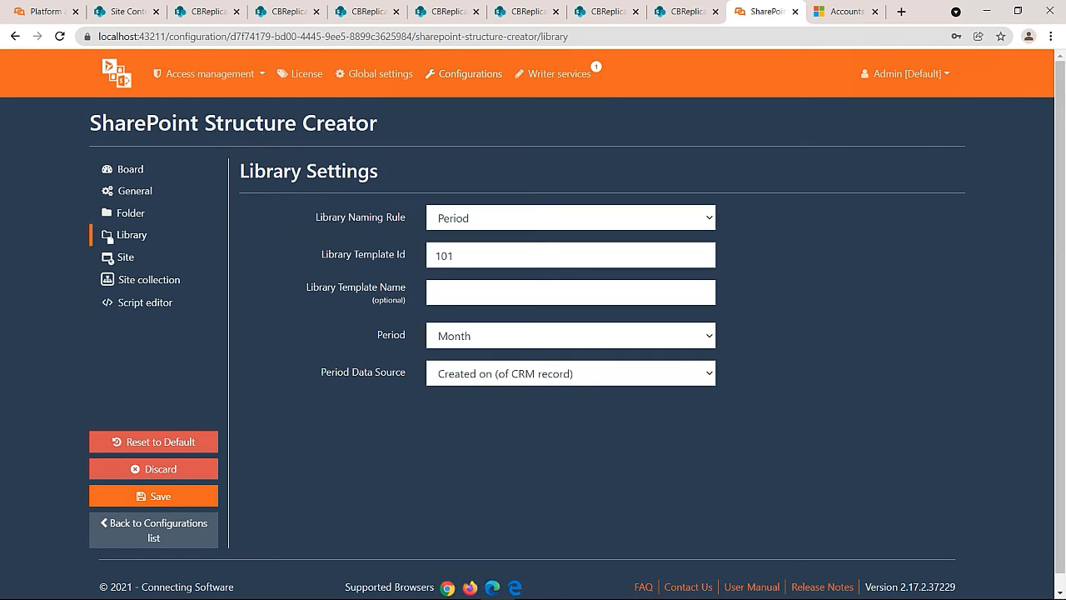
mouse_move(138, 302)
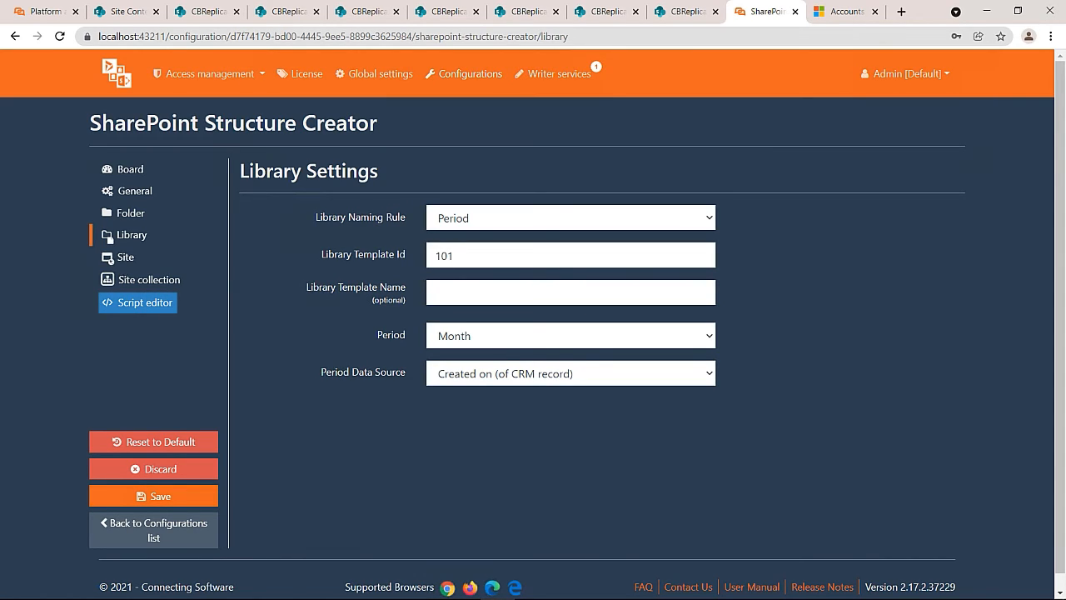
Test the Lua getFolderName/getLibraryName script in Script Tester and apply it.
left_click(144, 303)
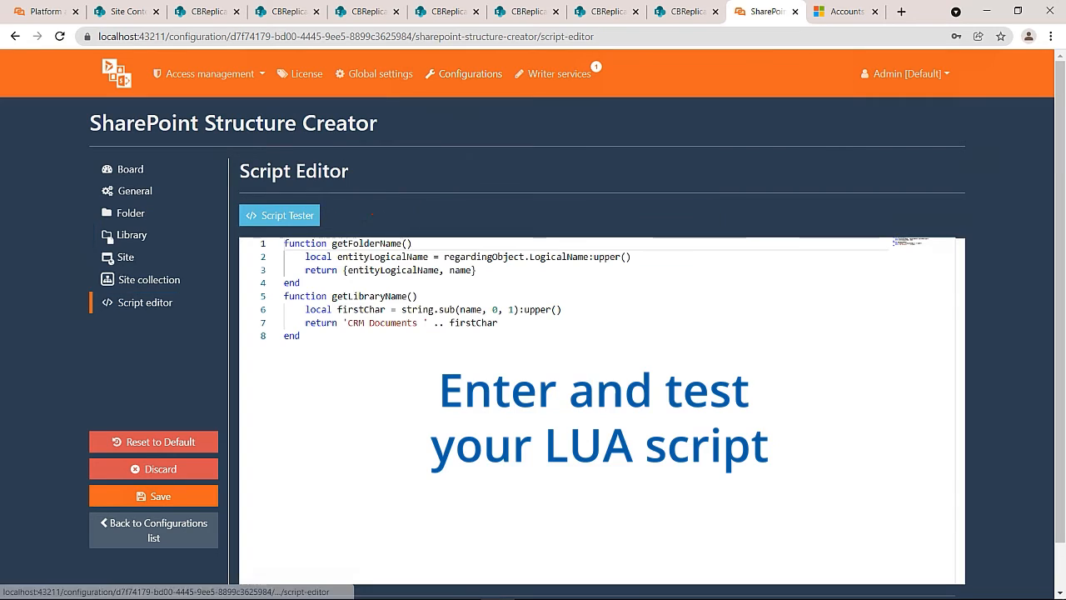
mouse_move(280, 215)
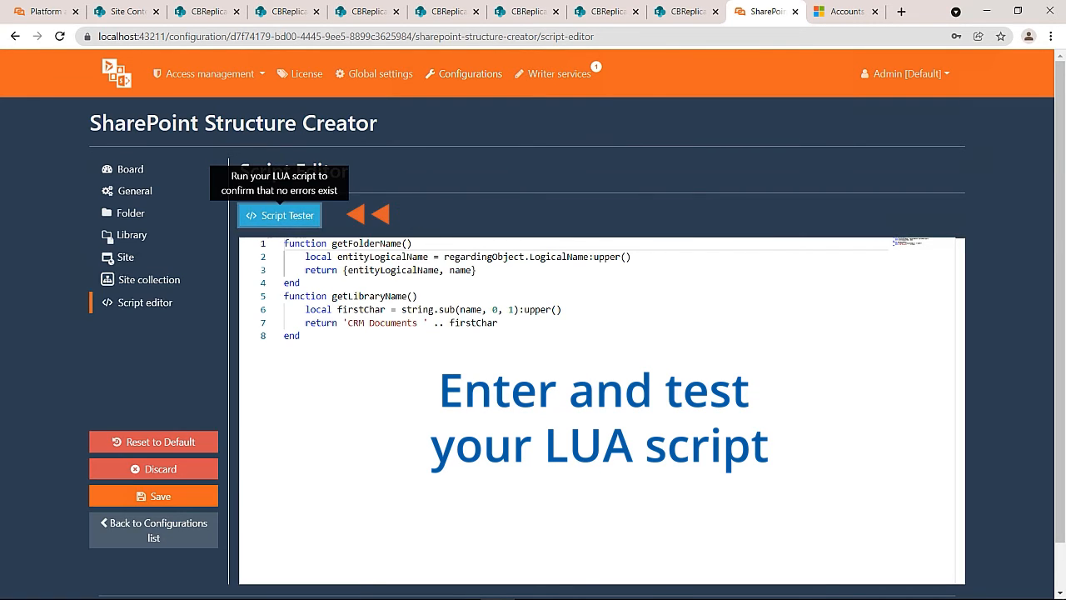
left_click(279, 215)
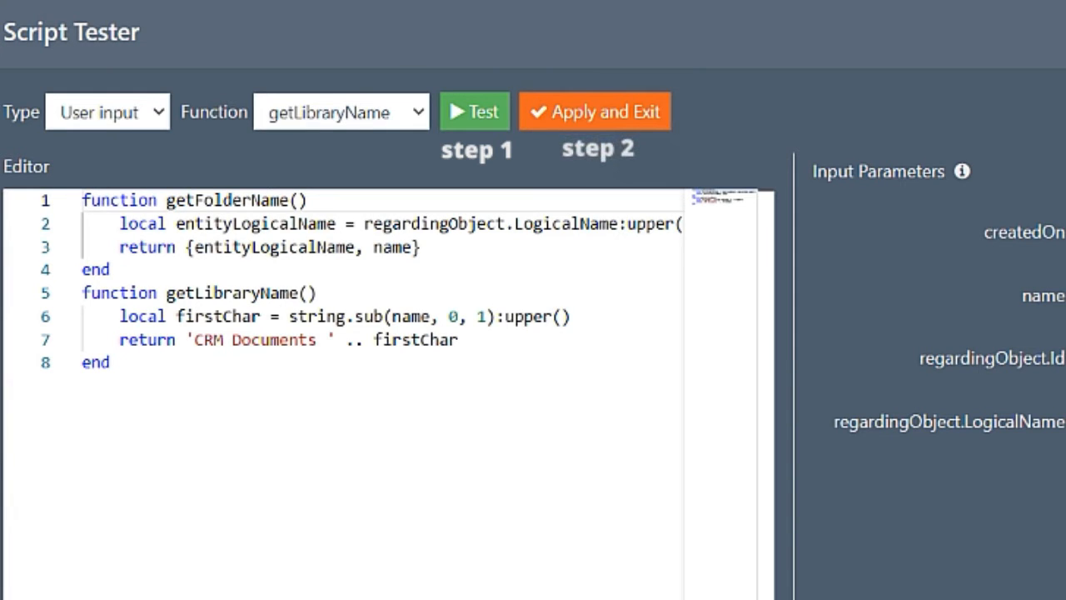
left_click(594, 110)
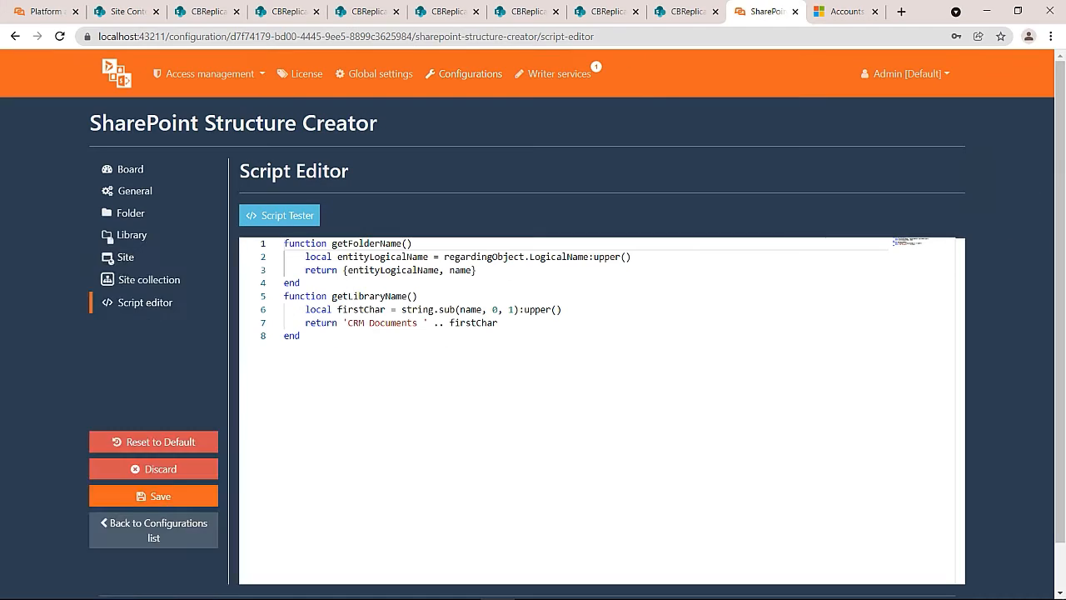
mouse_move(131, 235)
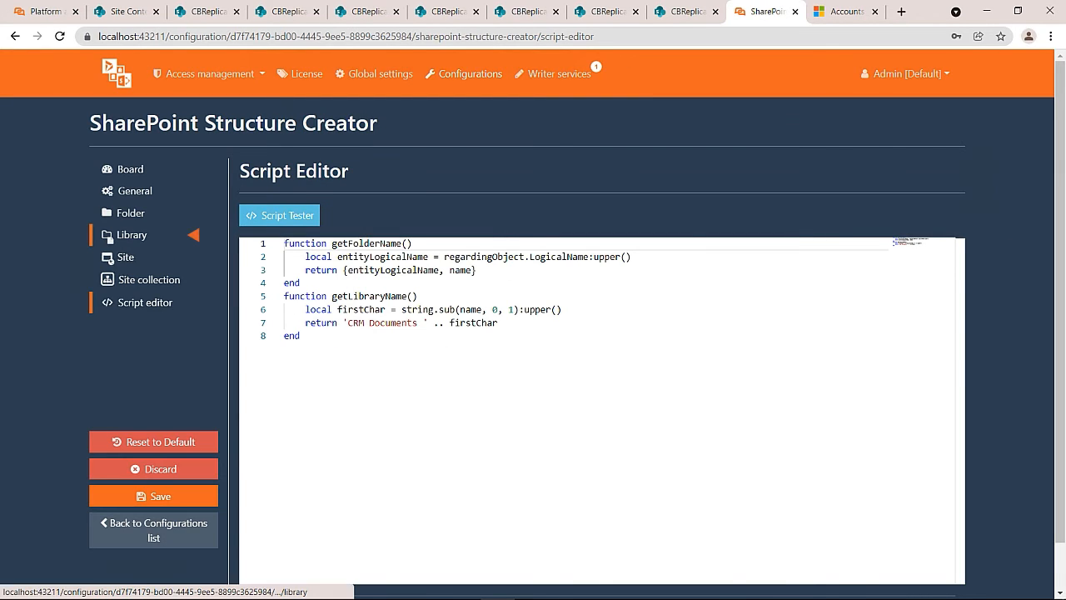
Set both Library and Folder Naming Rules to Custom script and save.
left_click(131, 235)
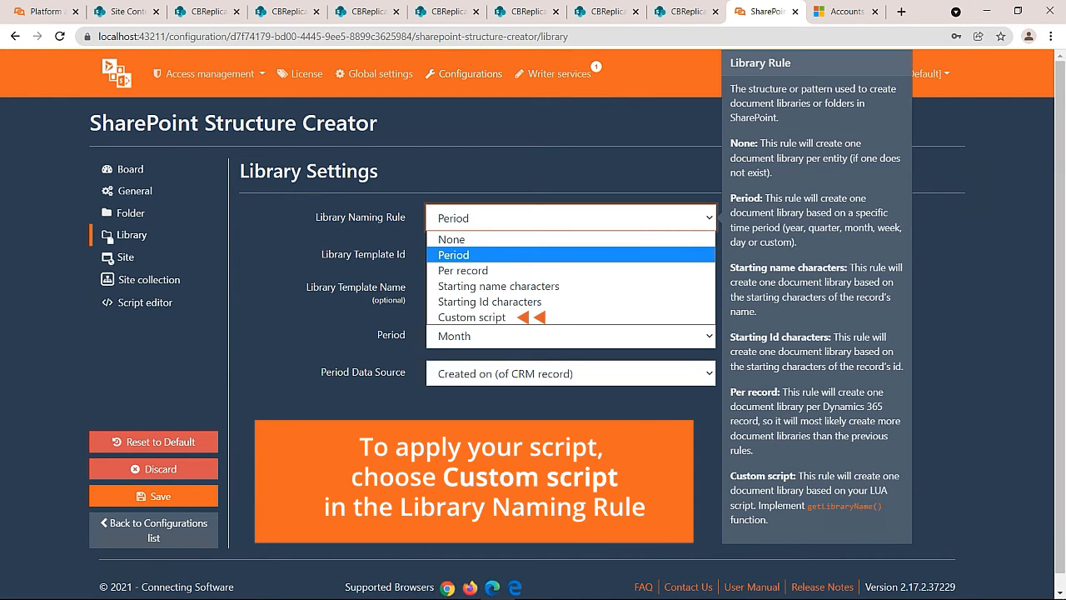
left_click(472, 318)
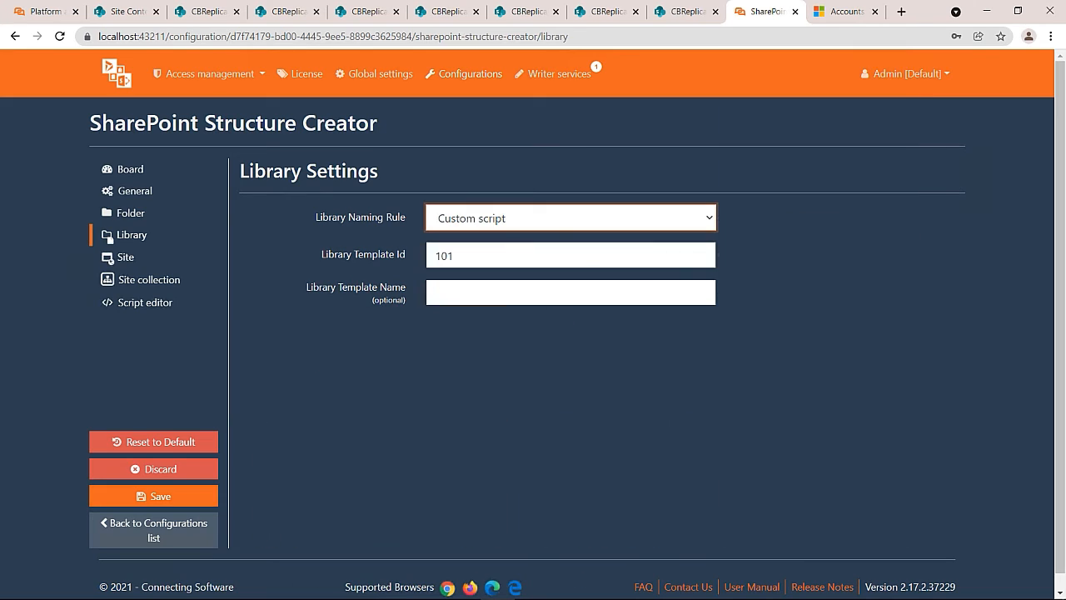
left_click(132, 213)
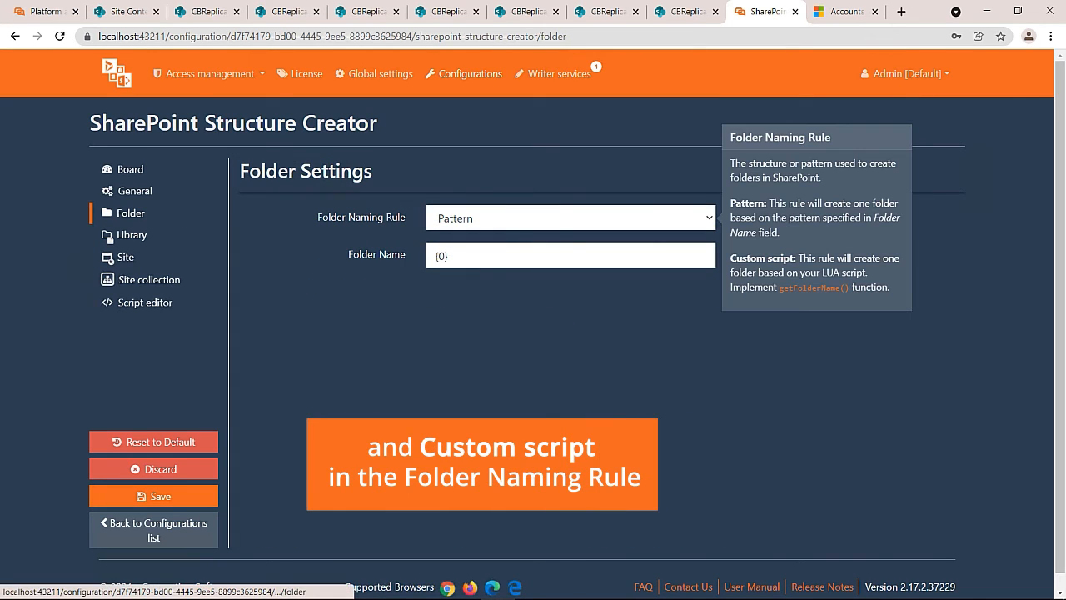
left_click(570, 217)
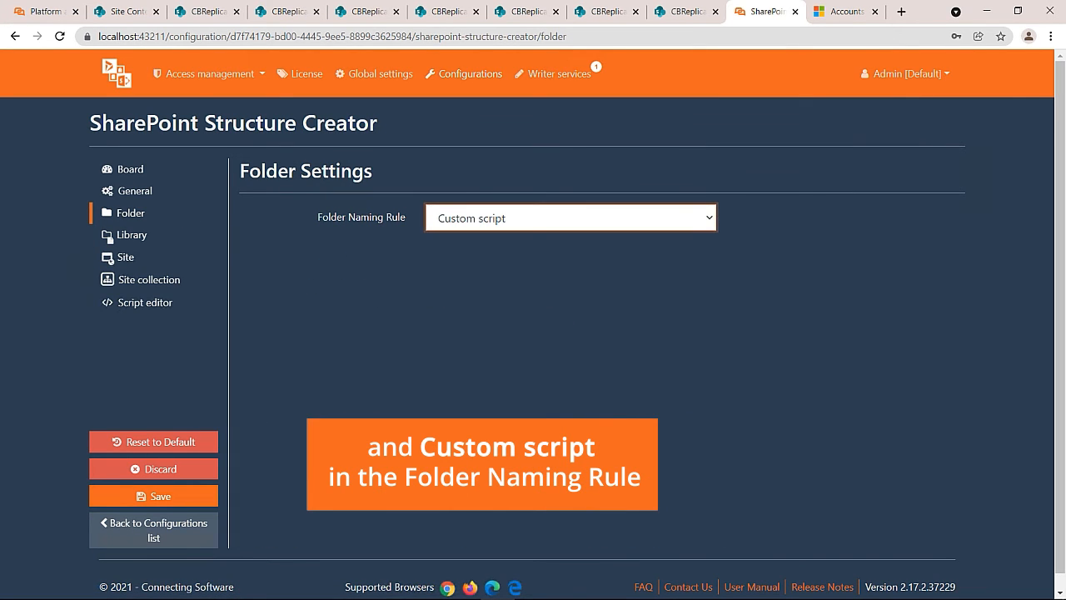
left_click(153, 496)
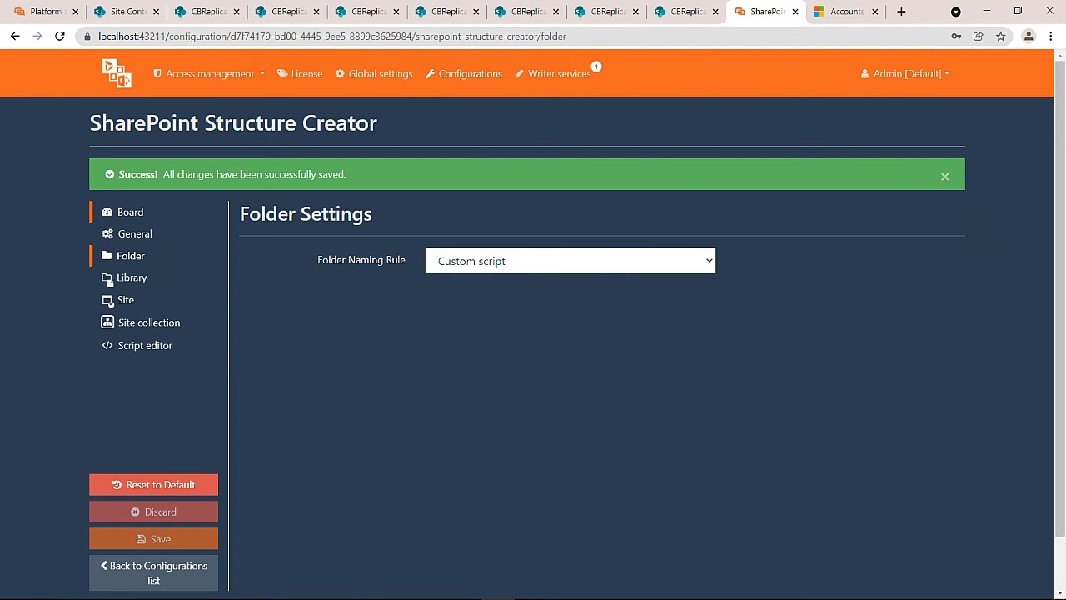
Activate the Structure Creator from its Board and start replication for crm612853.
left_click(131, 211)
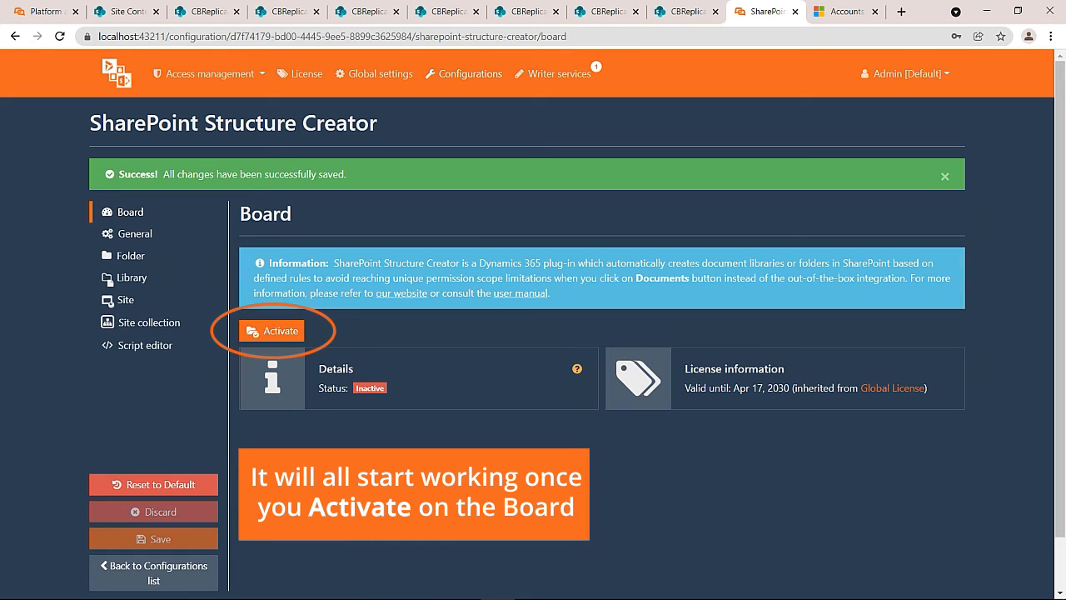
left_click(271, 331)
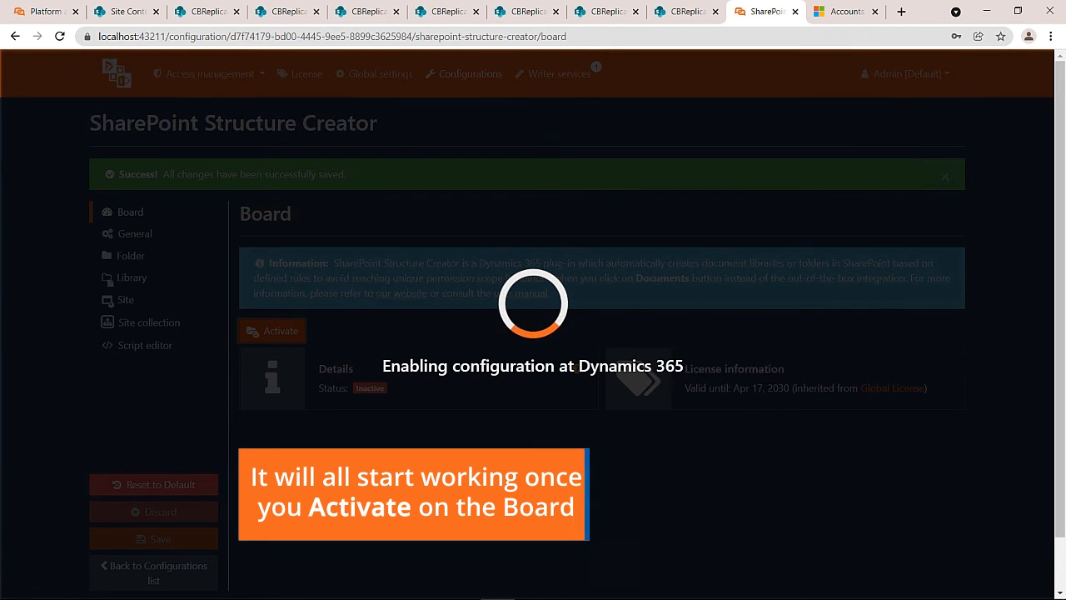
left_click(271, 330)
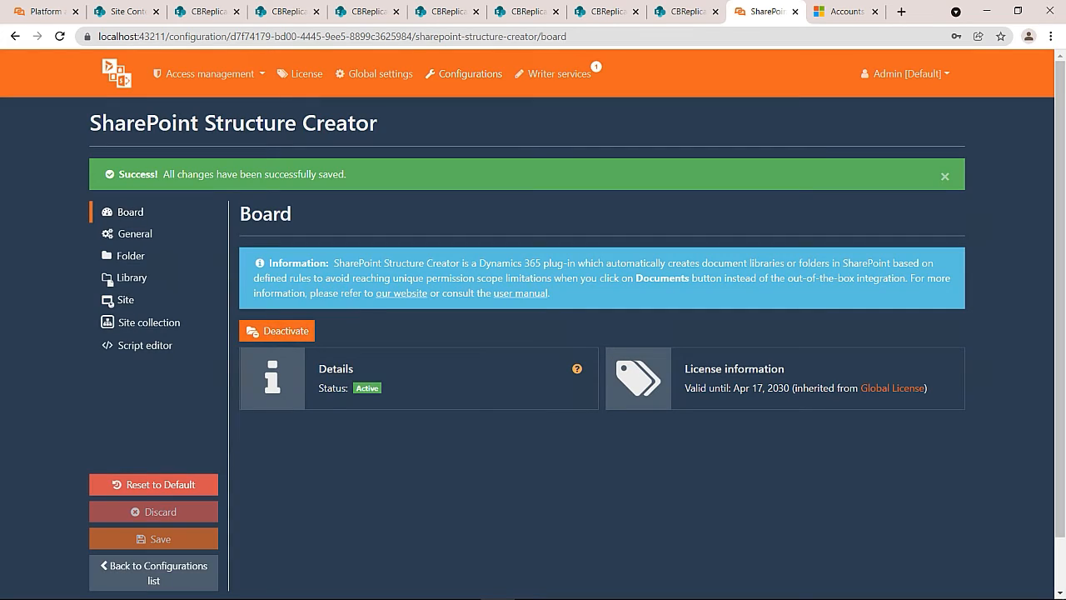
left_click(154, 573)
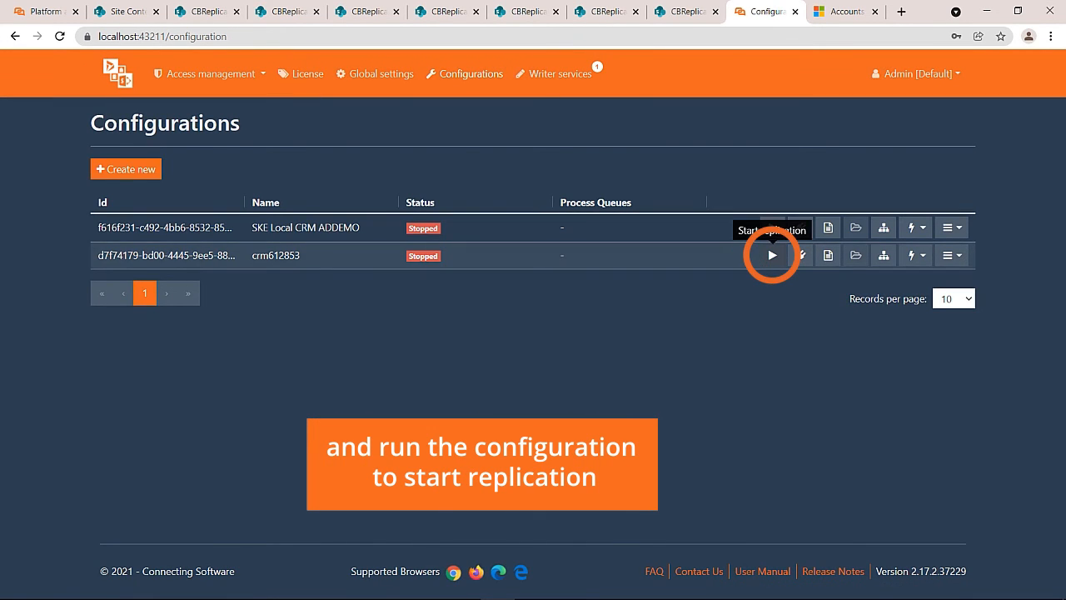
left_click(770, 255)
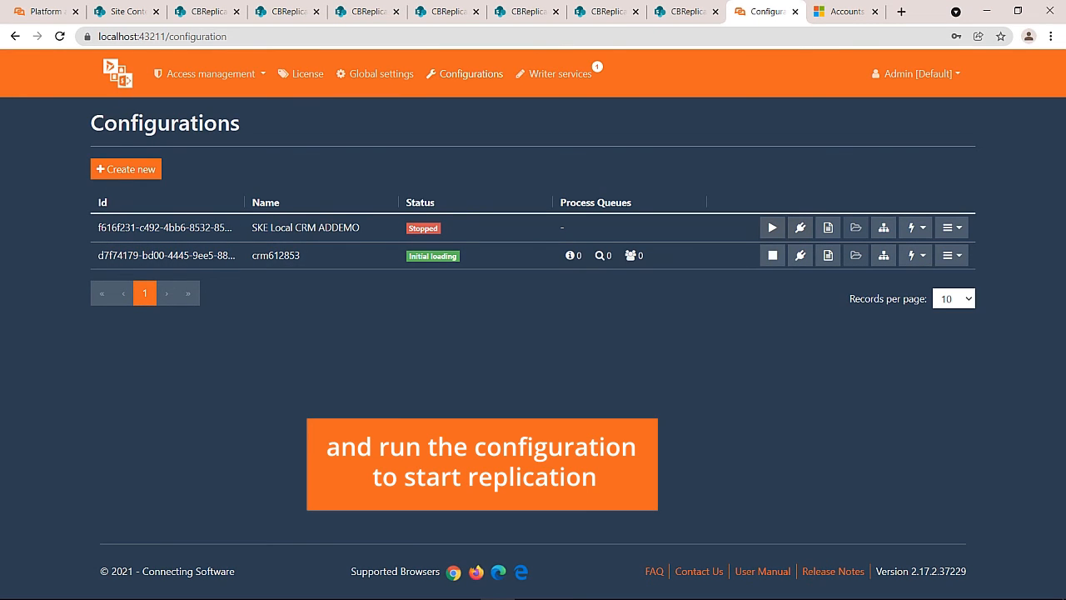